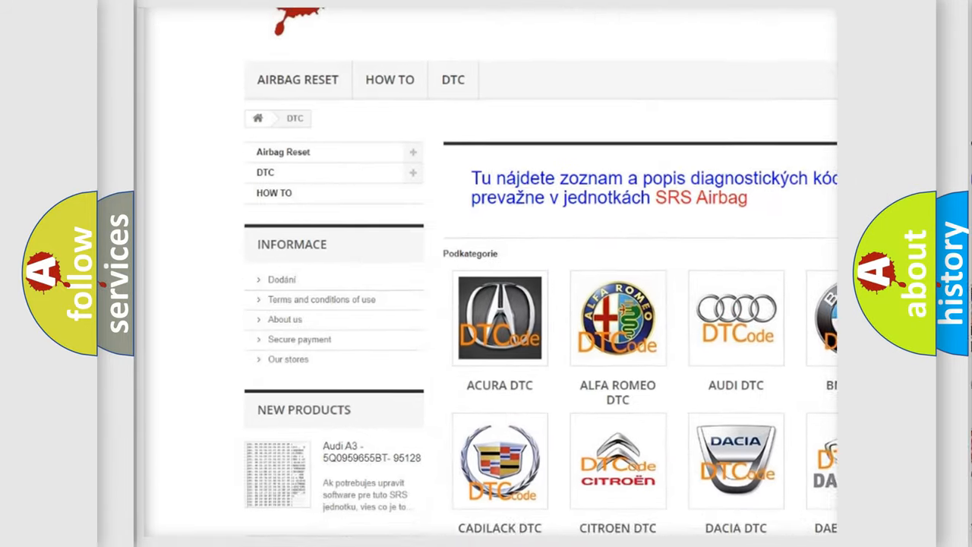
pyautogui.scroll(-3)
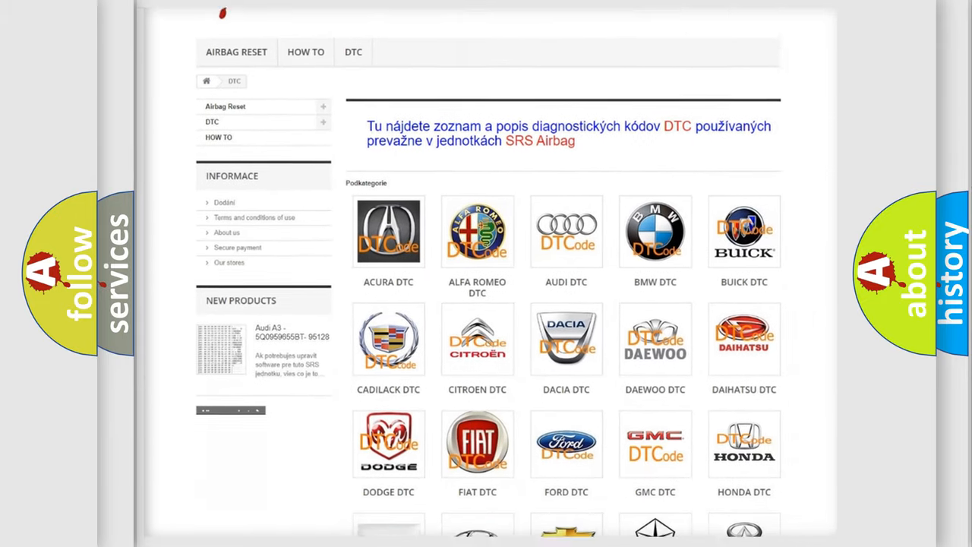
pyautogui.scroll(-3)
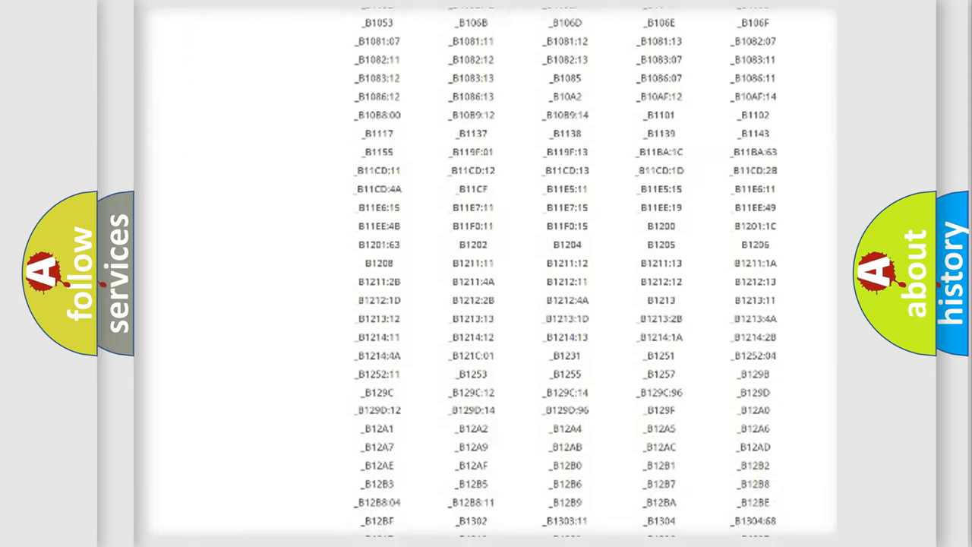
pyautogui.scroll(-3)
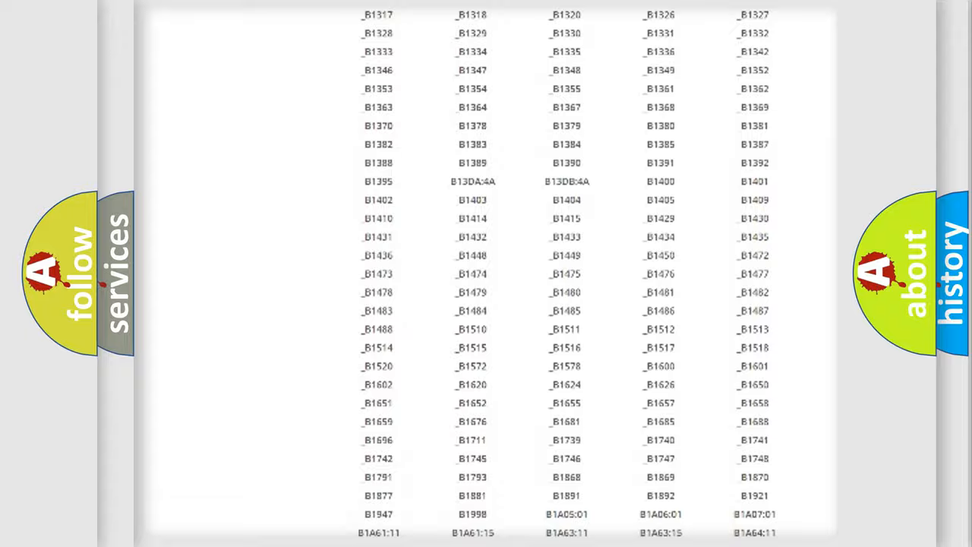